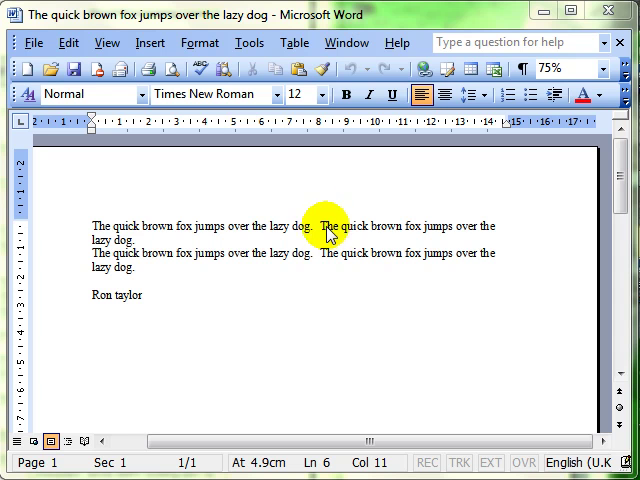
pyautogui.moveTo(250, 44)
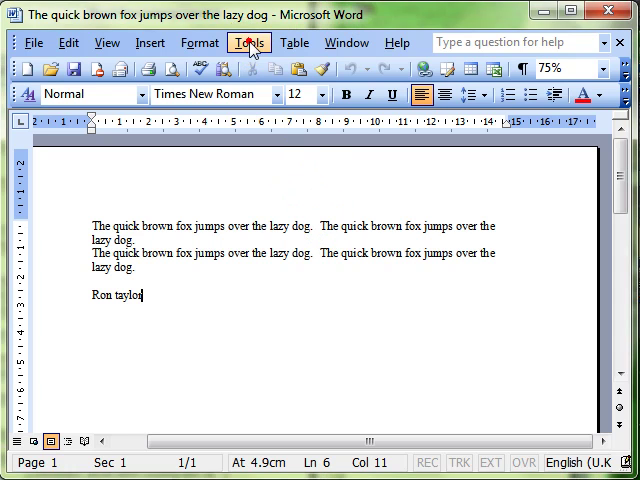
# Step: Open the Word Options dialog from the Tools menu
pyautogui.click(248, 42)
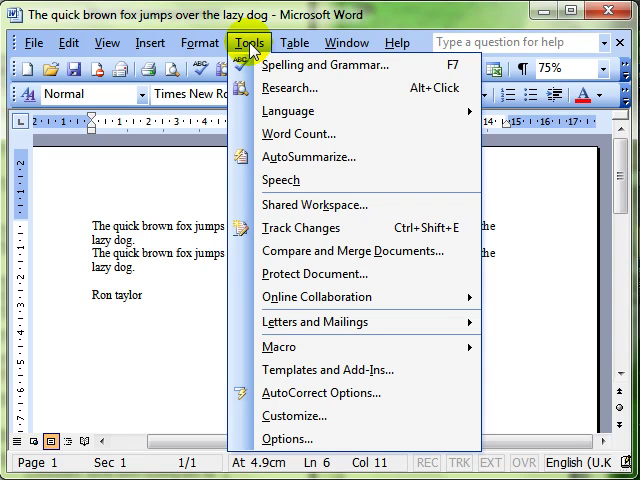
pyautogui.moveTo(288, 438)
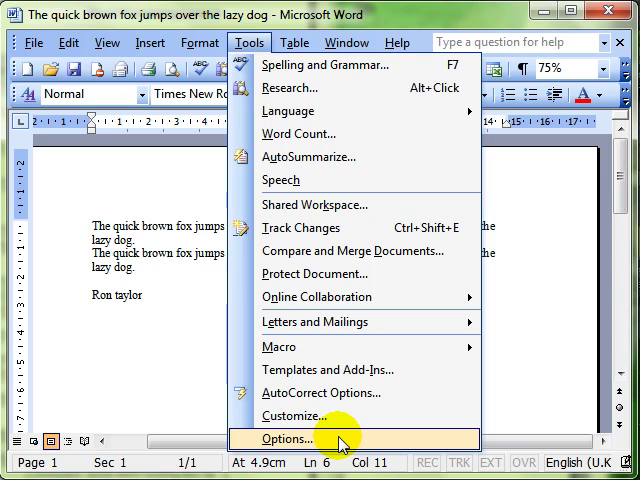
pyautogui.click(284, 438)
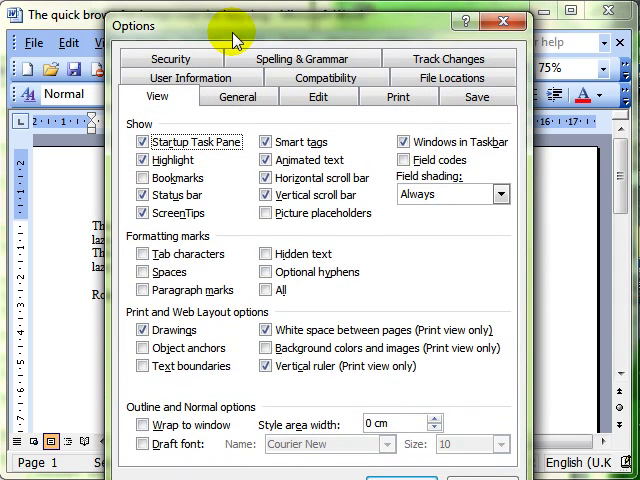
pyautogui.moveTo(138, 28)
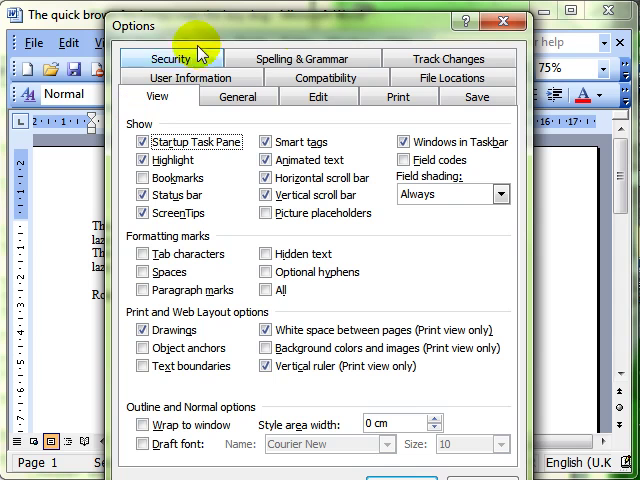
pyautogui.moveTo(280, 76)
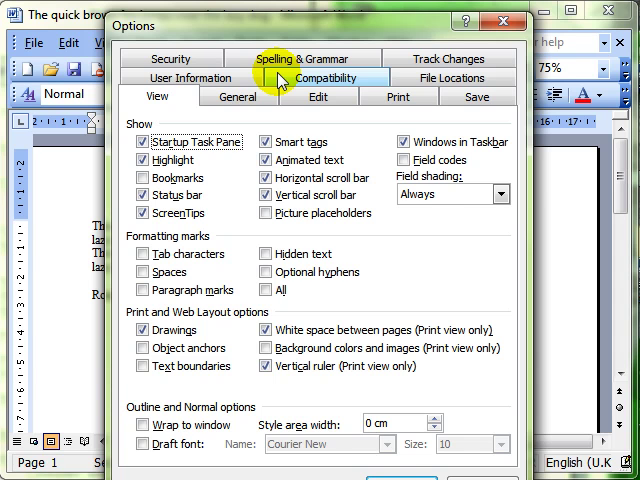
pyautogui.moveTo(228, 148)
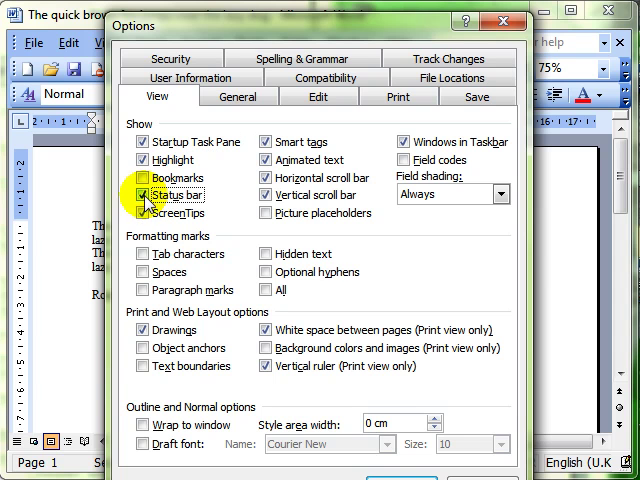
# Step: Review the View status bar and ScreenTips checkboxes, then show the Save settings
pyautogui.click(140, 196)
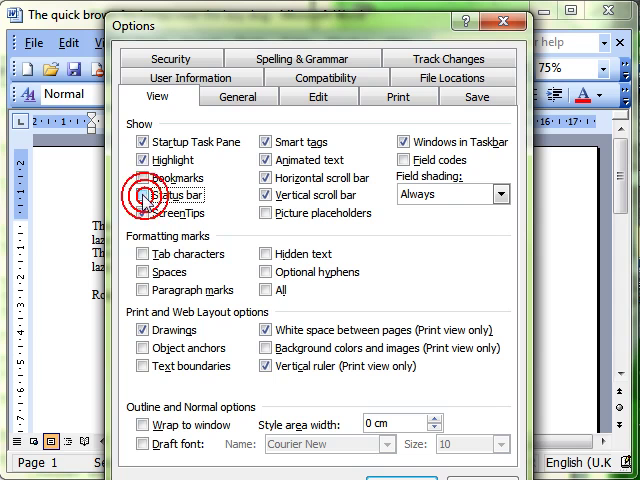
pyautogui.click(142, 194)
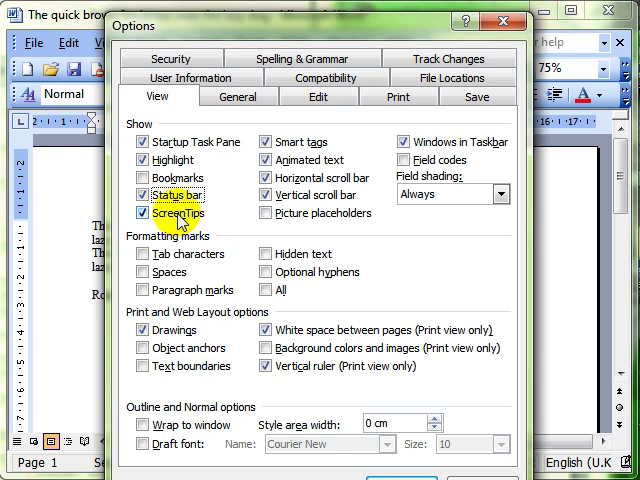
pyautogui.click(142, 212)
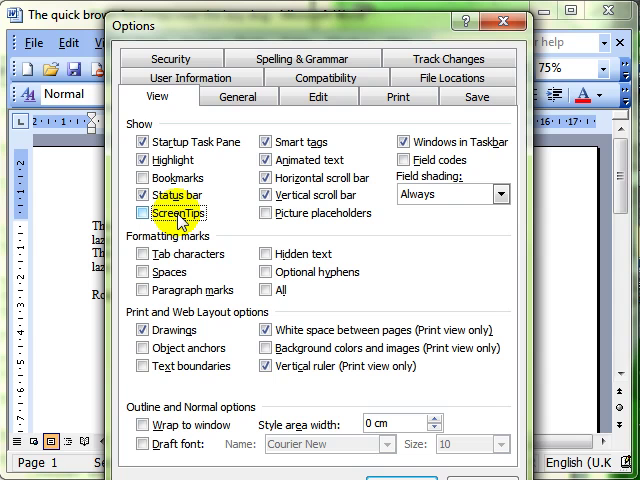
pyautogui.click(144, 212)
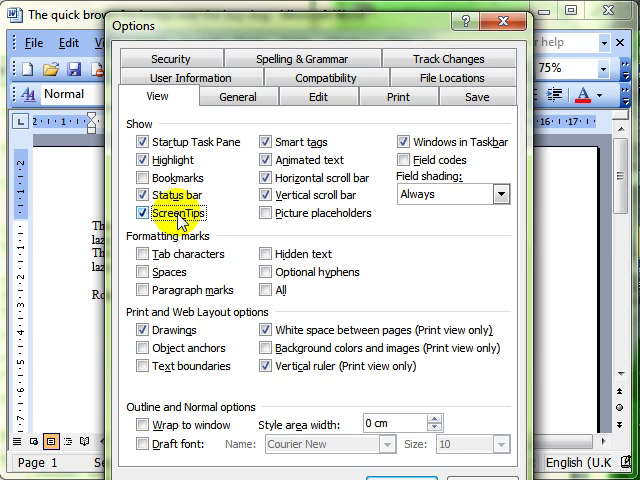
pyautogui.click(318, 96)
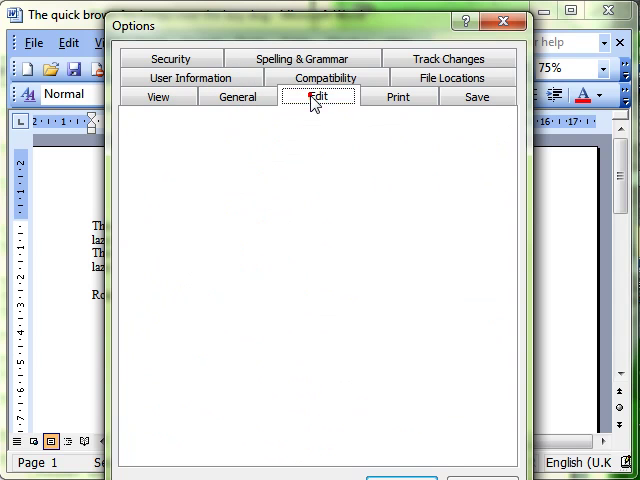
pyautogui.click(476, 96)
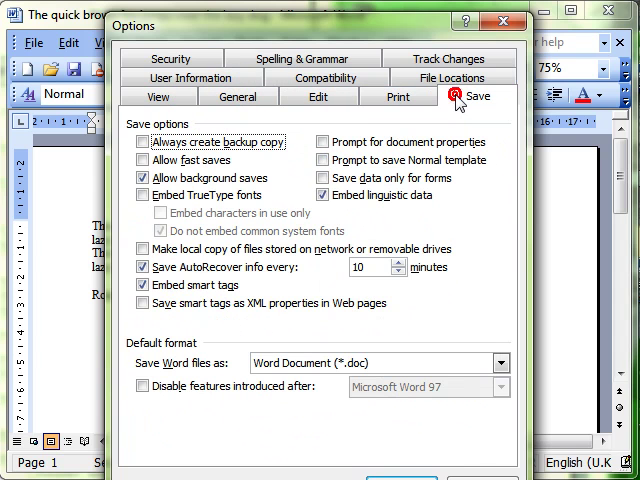
pyautogui.moveTo(368, 100)
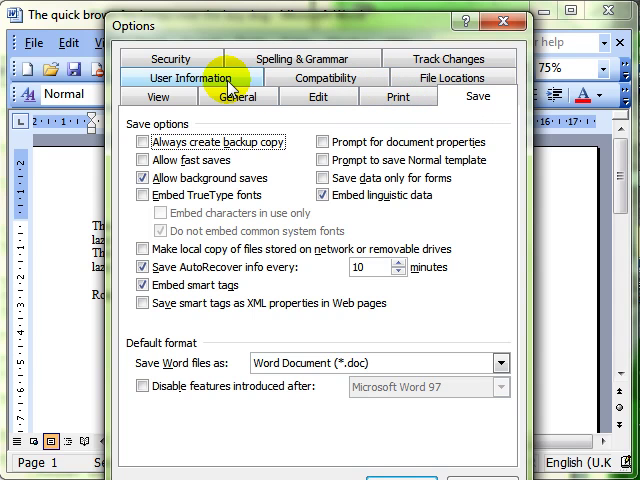
# Step: On User Information, check the name and initials RT and enter Cockermouth as the mailing address
pyautogui.click(190, 78)
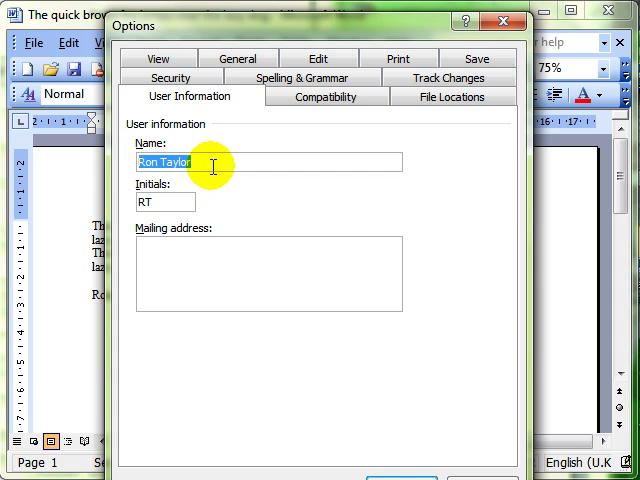
pyautogui.click(210, 162)
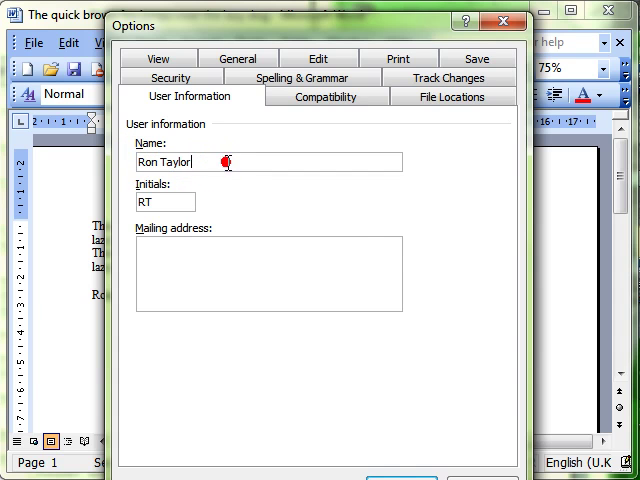
pyautogui.moveTo(408, 236)
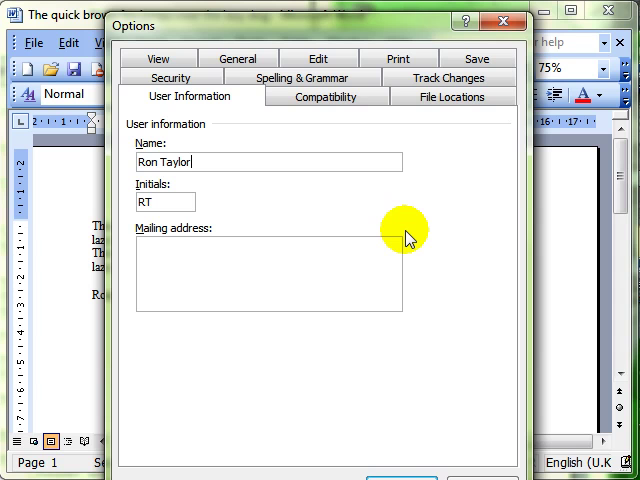
pyautogui.moveTo(210, 160)
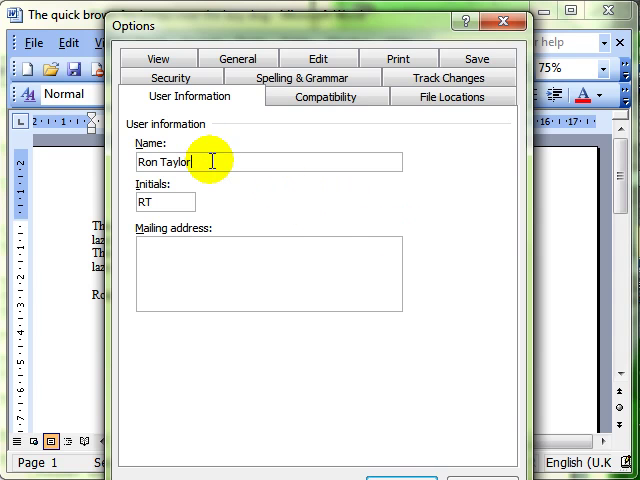
pyautogui.doubleClick(164, 160)
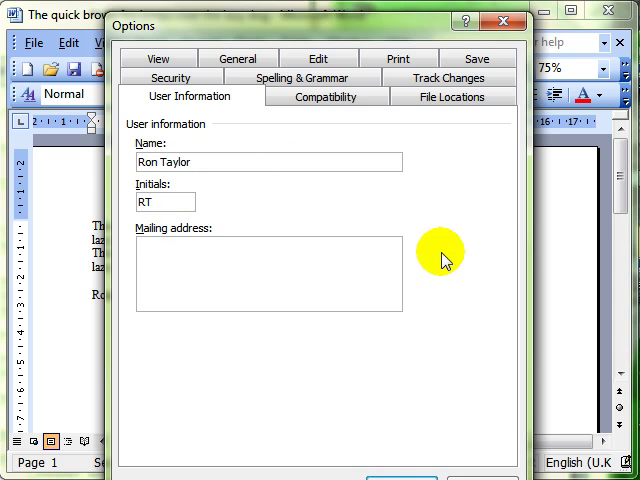
pyautogui.write('Cocekrouth')
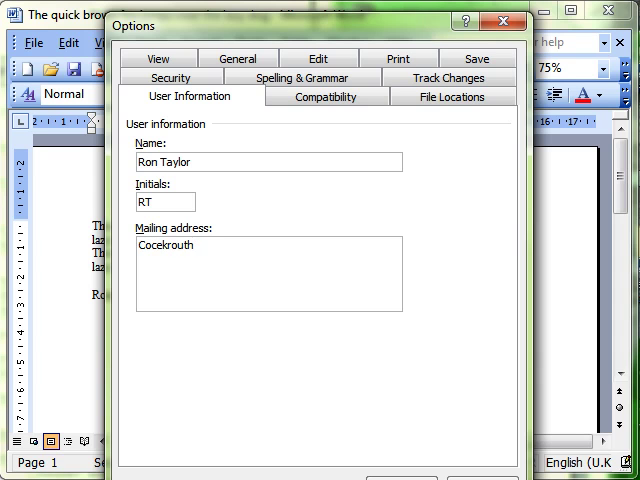
pyautogui.press('BackSpace')
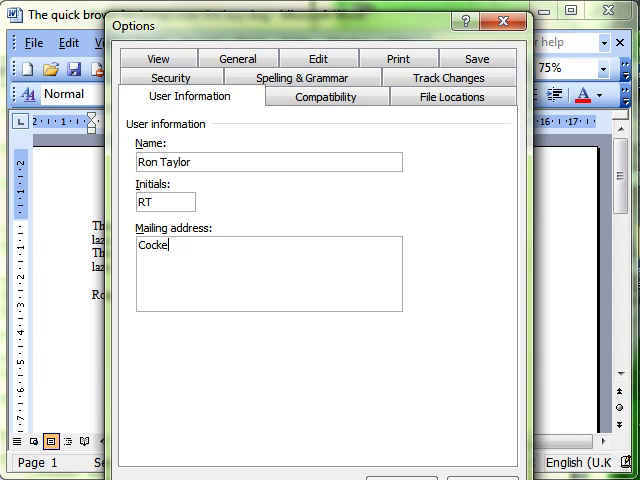
pyautogui.write('rmouth')
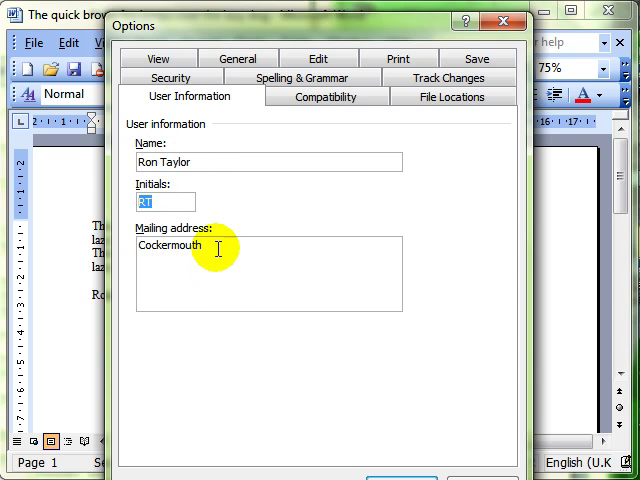
pyautogui.doubleClick(172, 246)
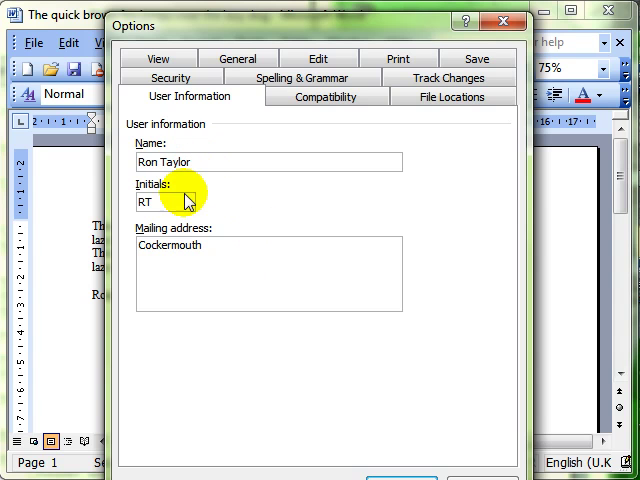
pyautogui.moveTo(260, 262)
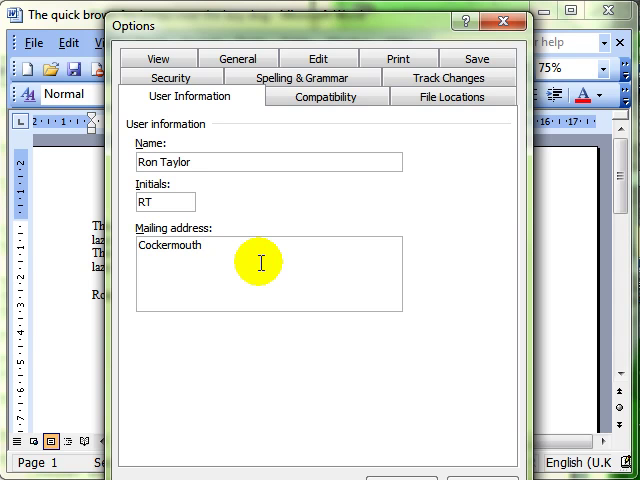
pyautogui.moveTo(262, 262)
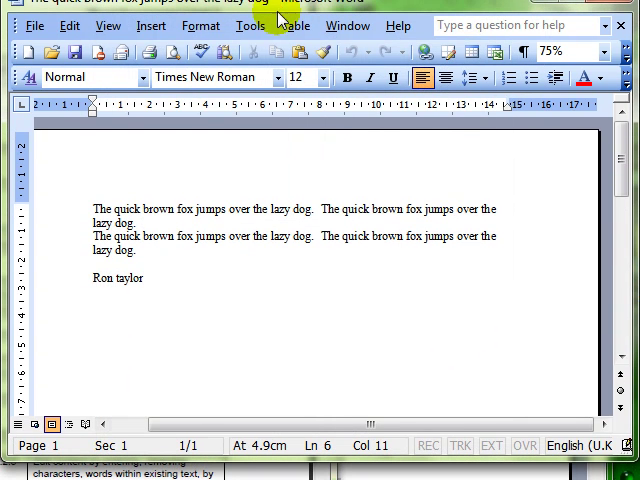
# Step: Reopen the Options dialog and type Cockermouth into the Mailing address box again
pyautogui.click(238, 24)
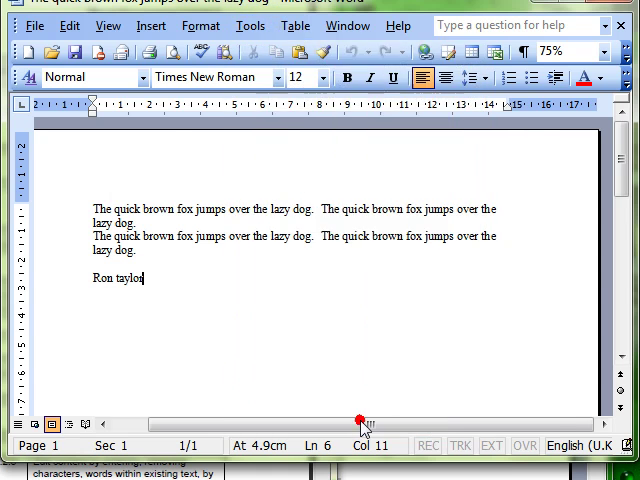
pyautogui.click(250, 26)
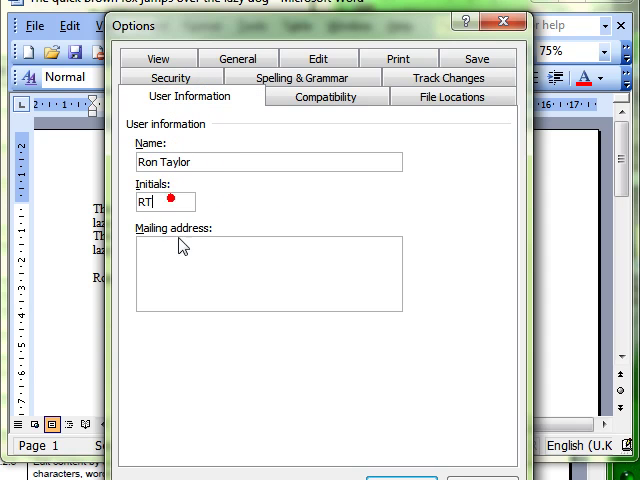
pyautogui.write('Coc')
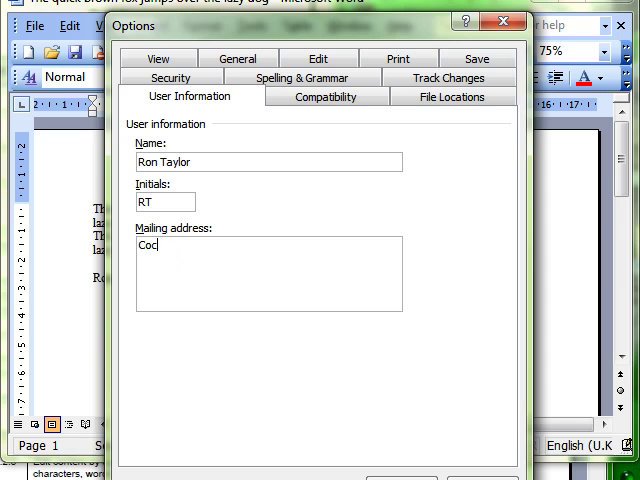
pyautogui.write('ker')
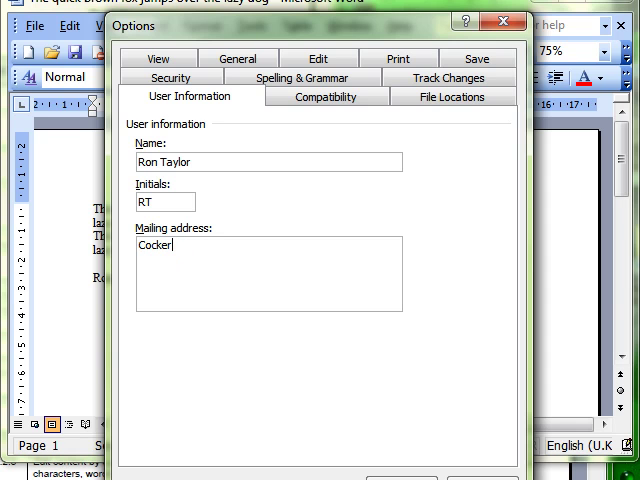
pyautogui.write('mouth')
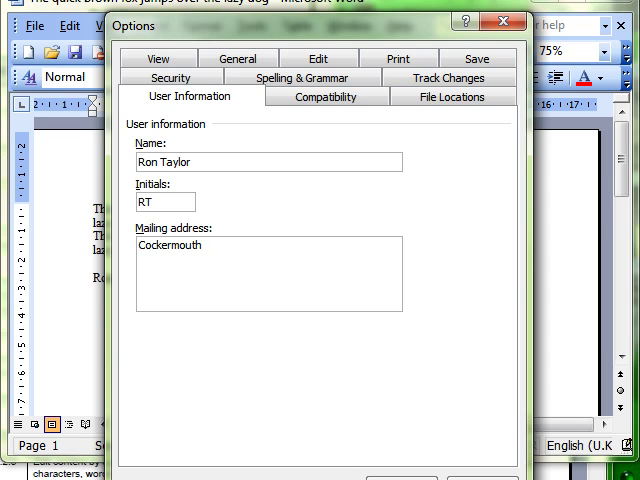
pyautogui.moveTo(432, 362)
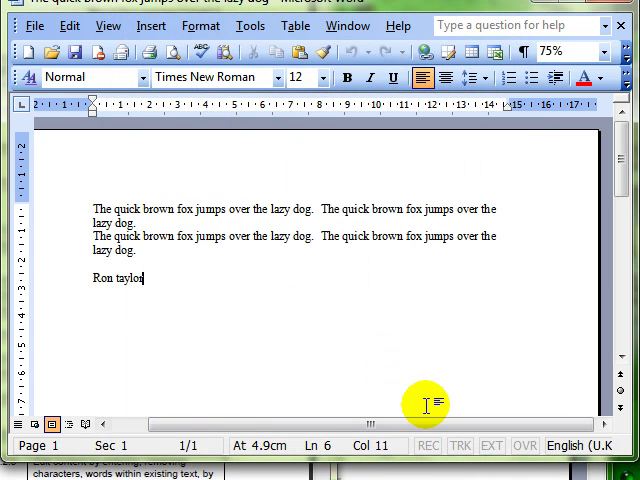
pyautogui.moveTo(152, 258)
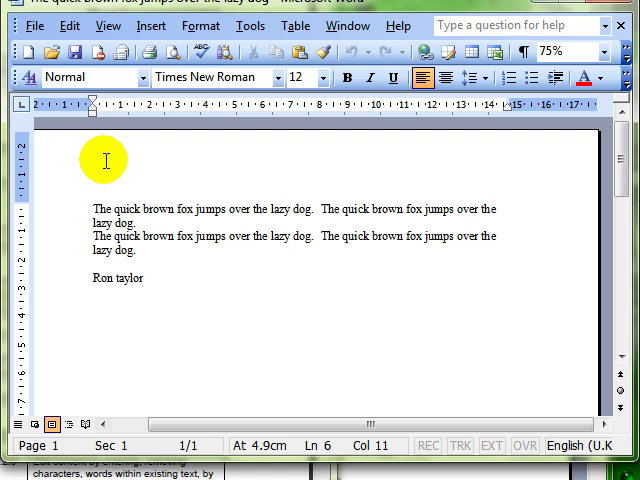
pyautogui.moveTo(108, 208)
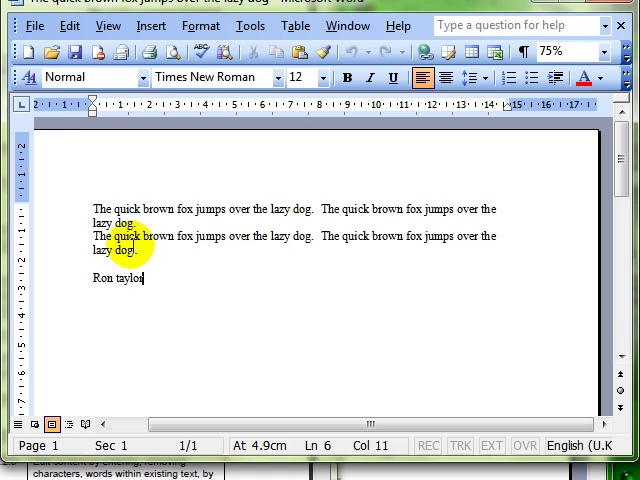
# Step: Return to the document and open the File menu
pyautogui.click(38, 24)
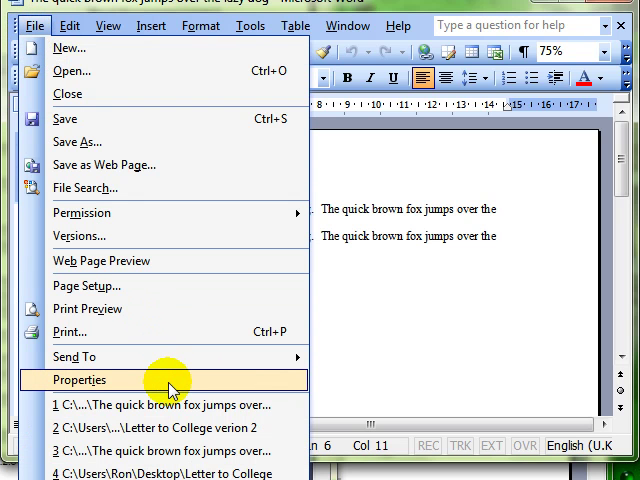
pyautogui.click(72, 380)
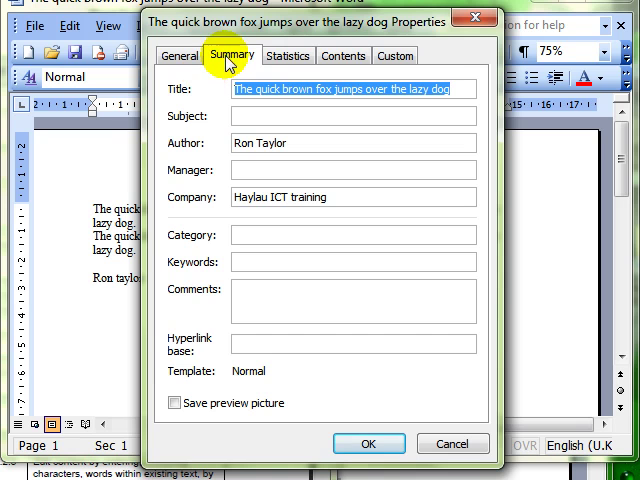
pyautogui.moveTo(228, 150)
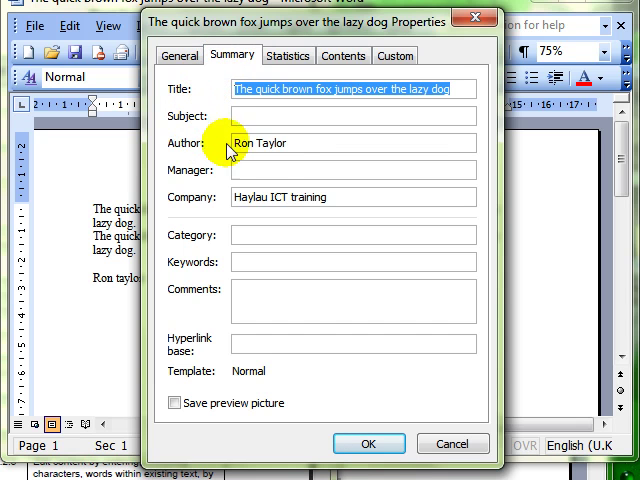
pyautogui.doubleClick(262, 144)
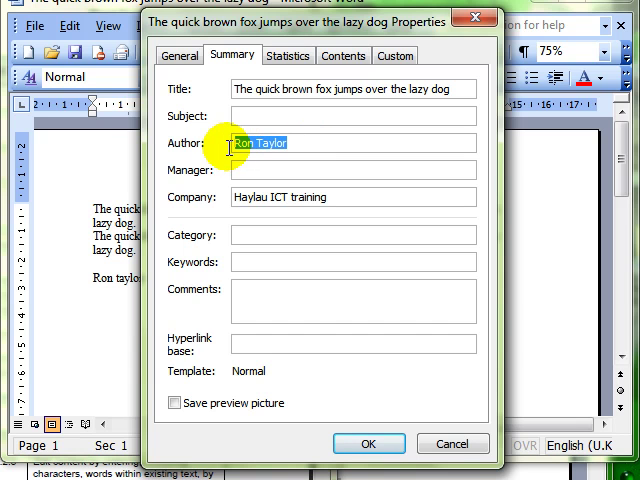
pyautogui.moveTo(418, 372)
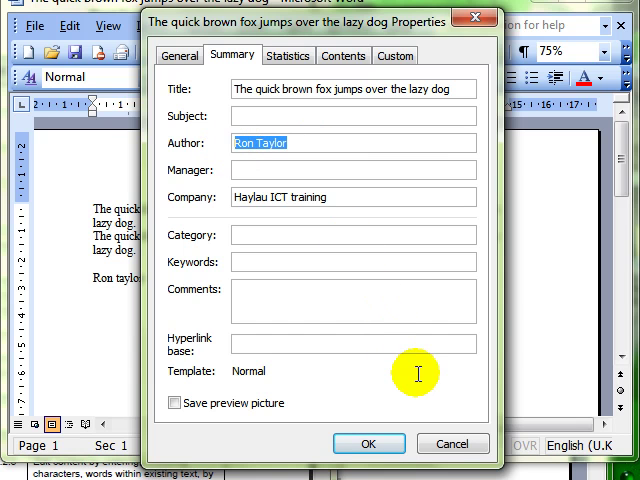
pyautogui.moveTo(400, 276)
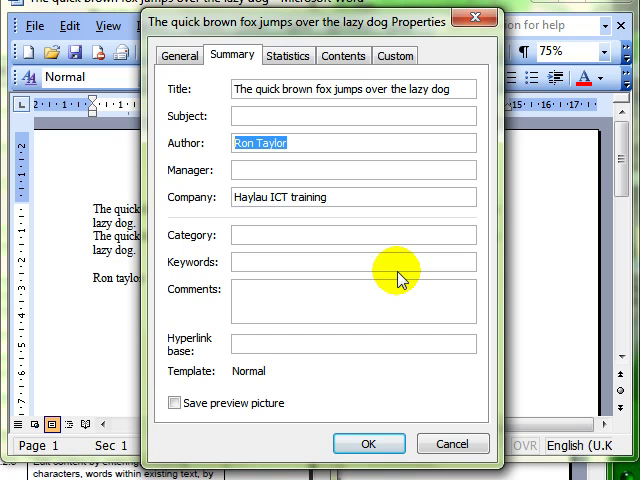
pyautogui.moveTo(416, 350)
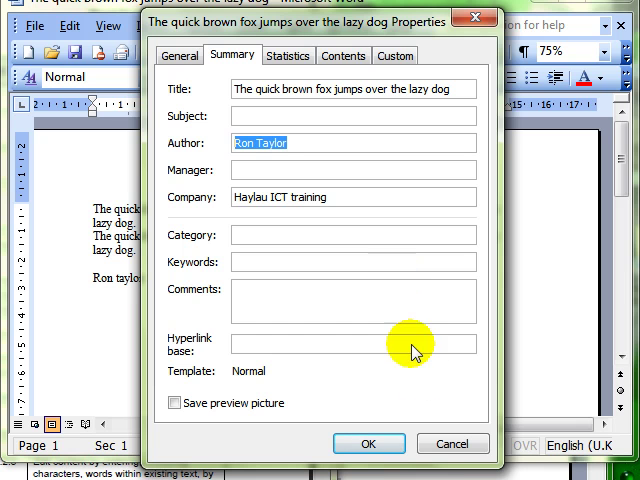
pyautogui.click(368, 444)
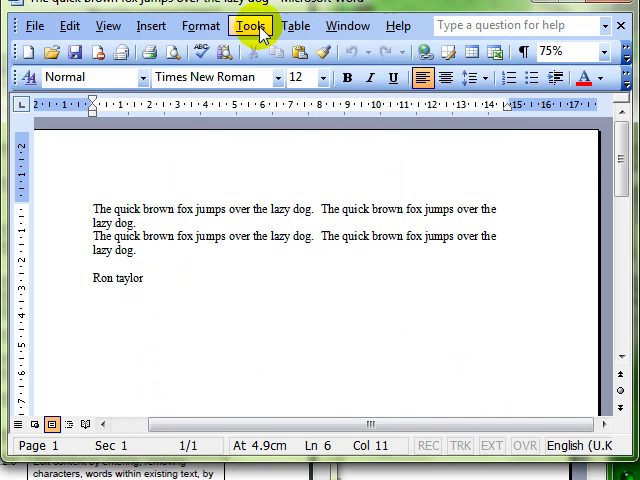
# Step: Open Options on User Information and check the Ron Taylor name and Cockermouth address entries
pyautogui.click(248, 24)
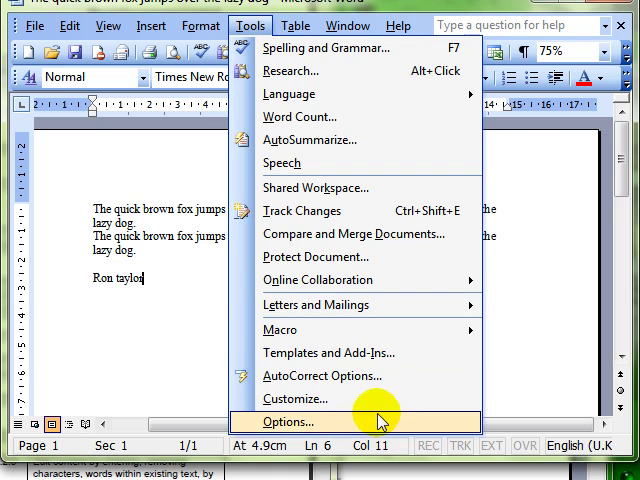
pyautogui.click(284, 420)
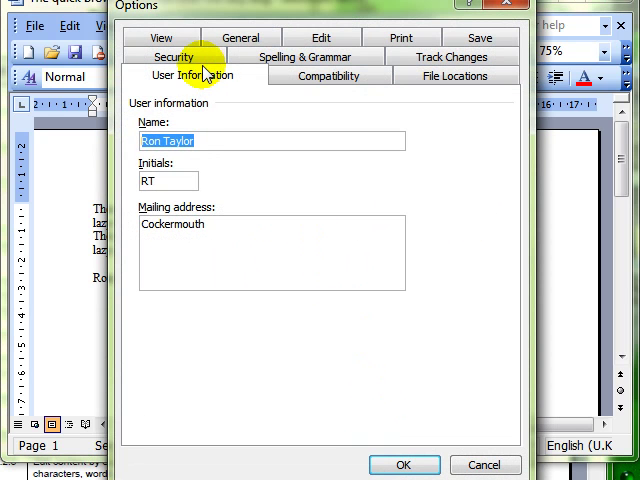
pyautogui.click(210, 140)
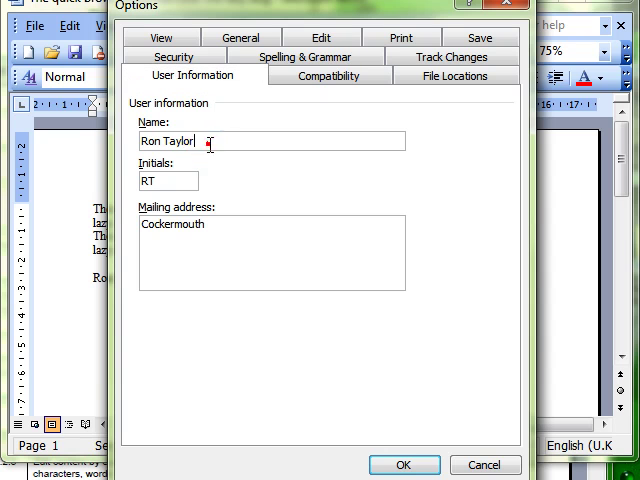
pyautogui.moveTo(236, 230)
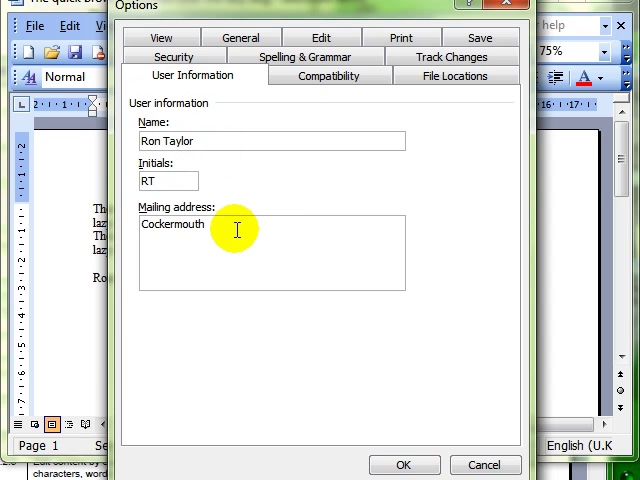
pyautogui.click(204, 224)
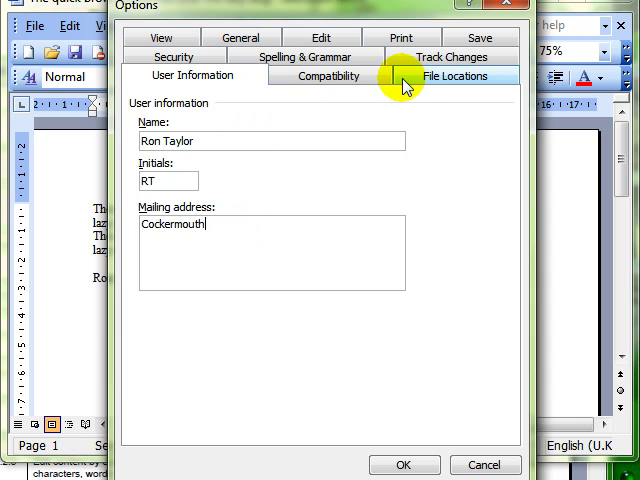
# Step: Show the File Locations list with the Documents folder entry
pyautogui.click(456, 76)
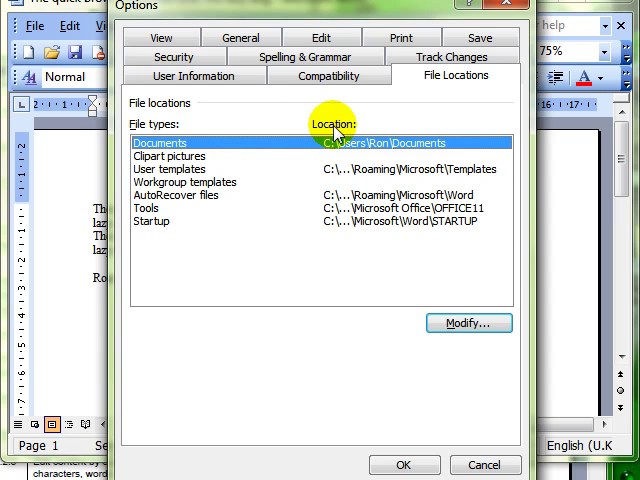
pyautogui.moveTo(240, 156)
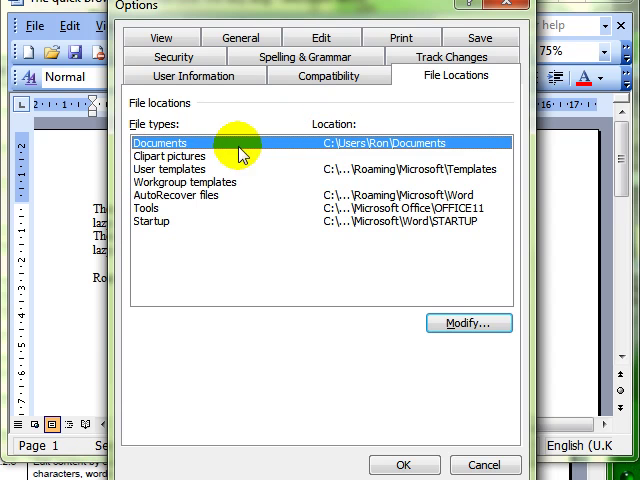
pyautogui.moveTo(170, 144)
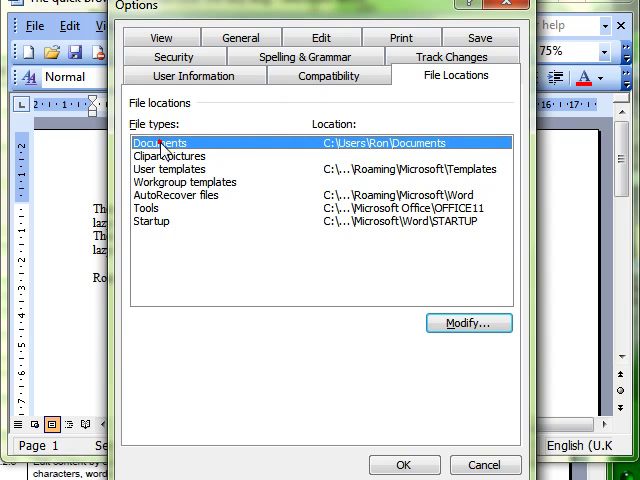
pyautogui.moveTo(324, 136)
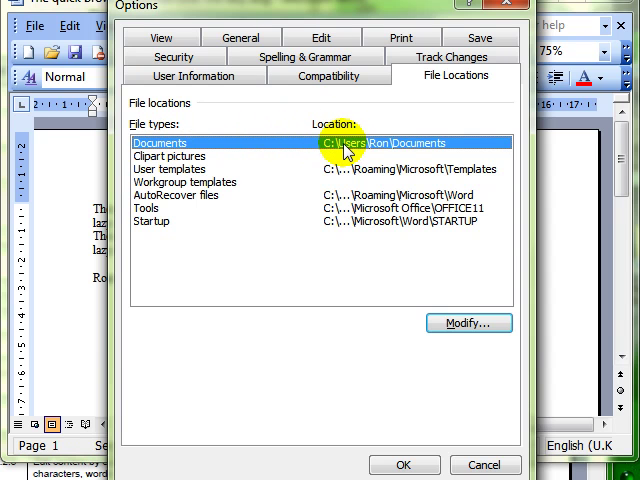
pyautogui.moveTo(456, 156)
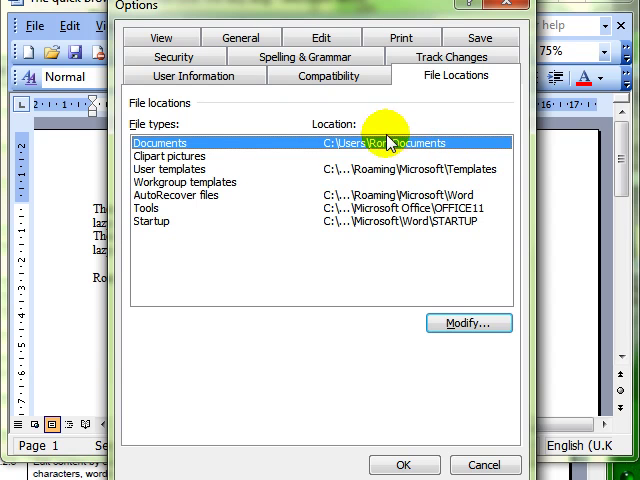
pyautogui.moveTo(170, 156)
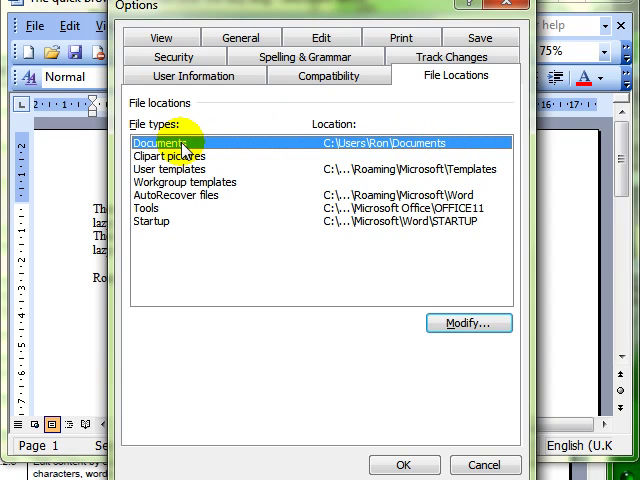
pyautogui.moveTo(408, 148)
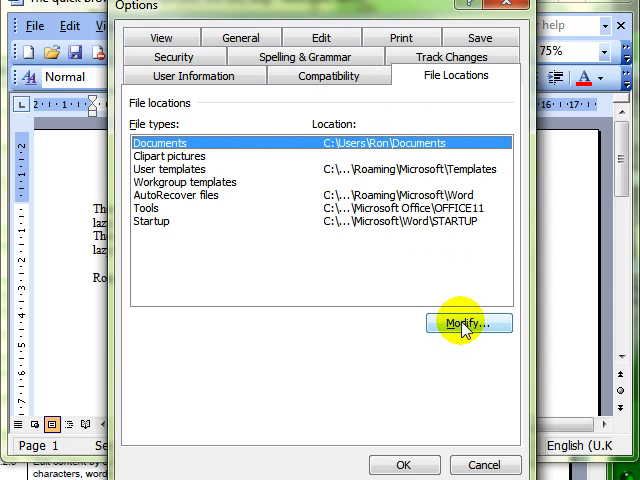
# Step: Set the default Documents location to Desktop and close Options with OK
pyautogui.click(468, 324)
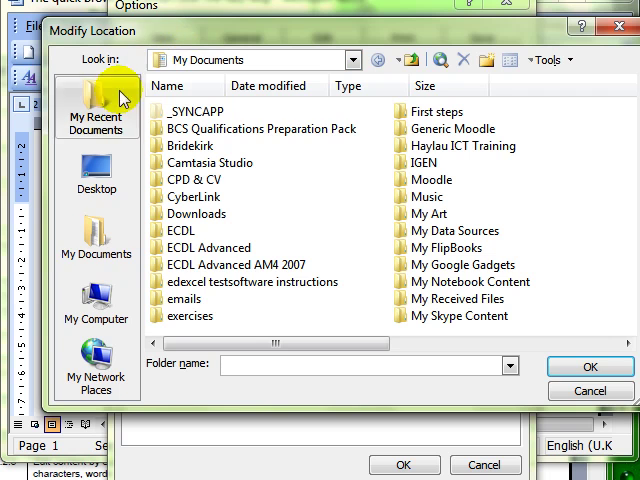
pyautogui.click(96, 170)
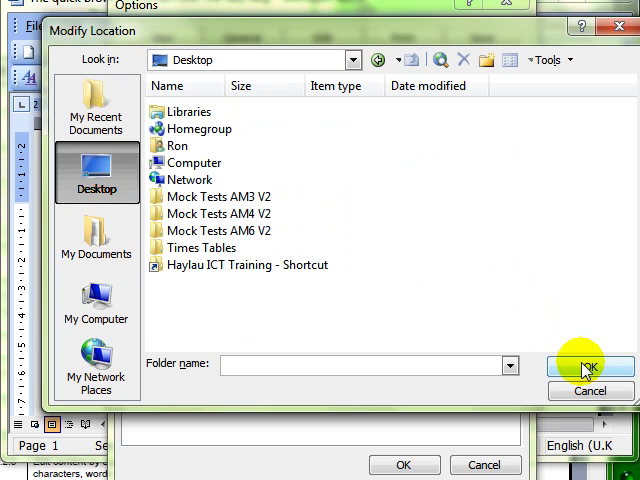
pyautogui.click(588, 364)
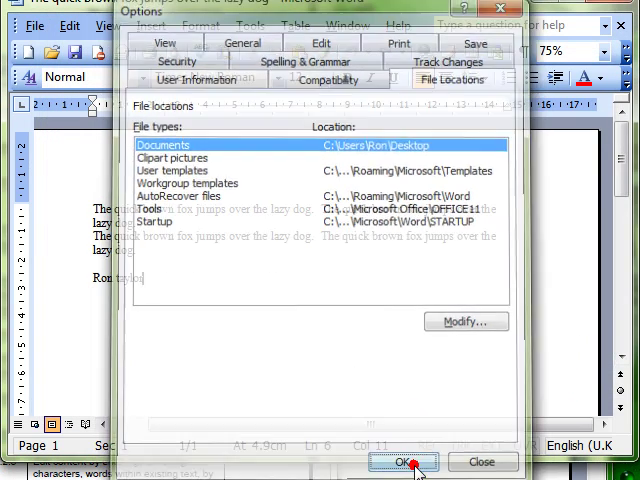
pyautogui.click(404, 462)
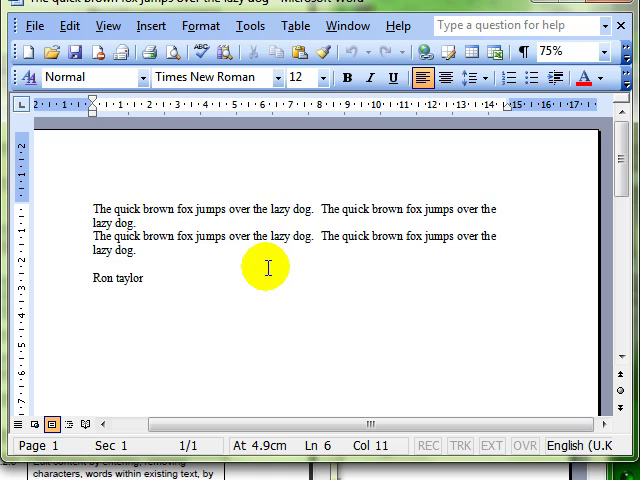
pyautogui.moveTo(262, 276)
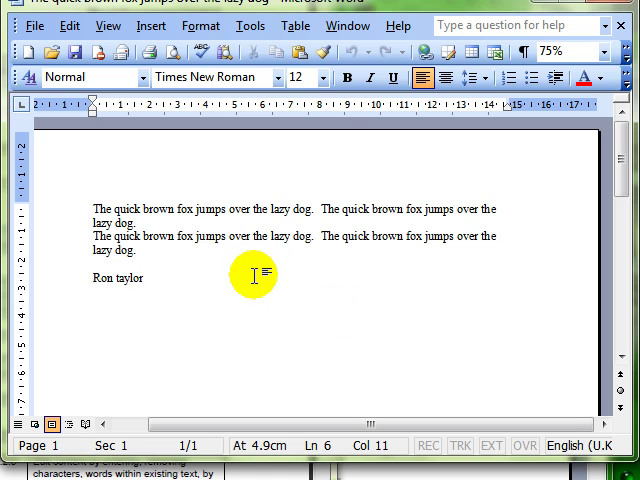
pyautogui.click(40, 24)
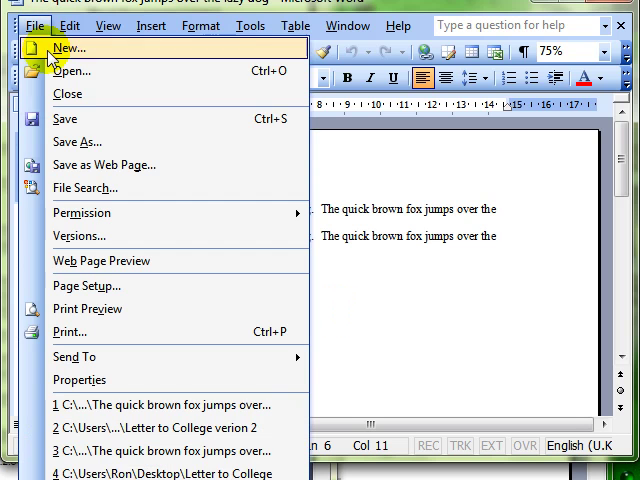
pyautogui.moveTo(80, 140)
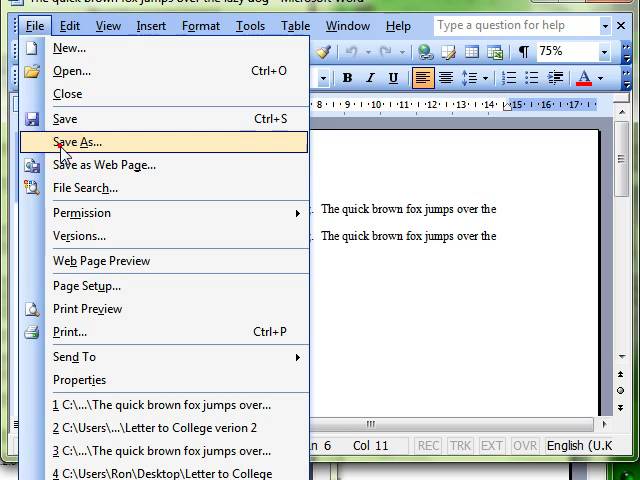
pyautogui.click(80, 140)
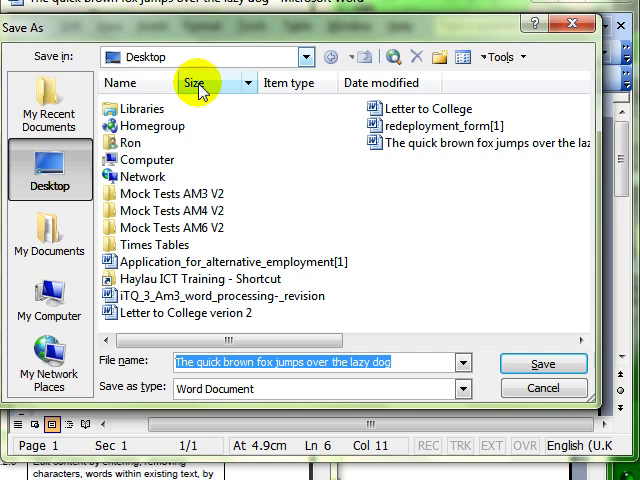
pyautogui.click(542, 364)
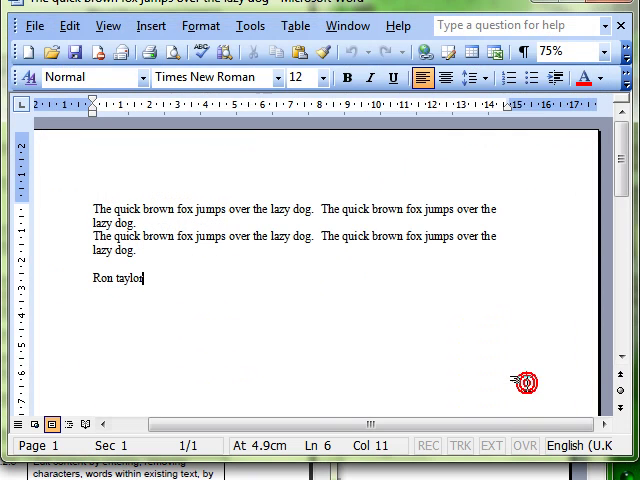
# Step: Reopen Options File Locations and change the Documents location back to My Documents
pyautogui.click(248, 24)
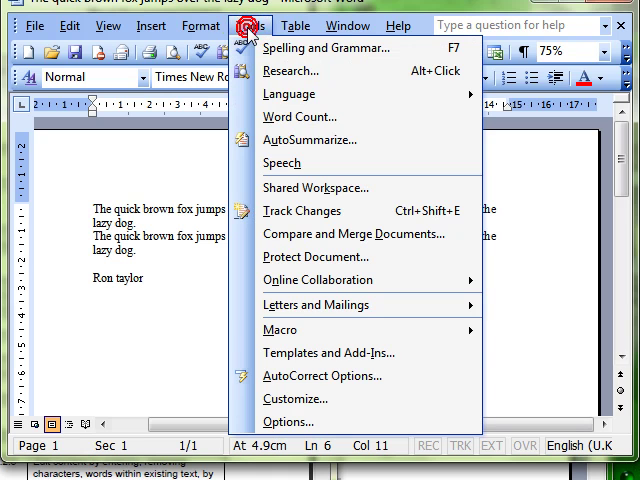
pyautogui.click(290, 422)
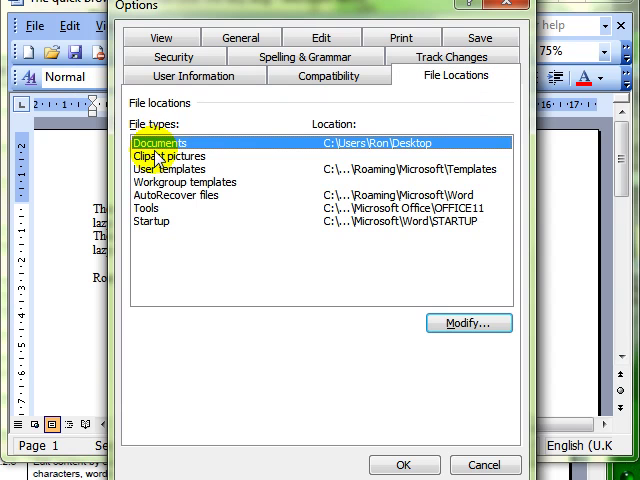
pyautogui.click(164, 156)
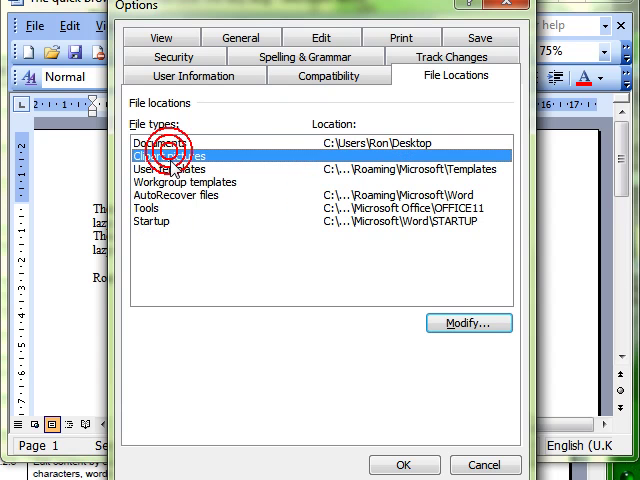
pyautogui.click(160, 142)
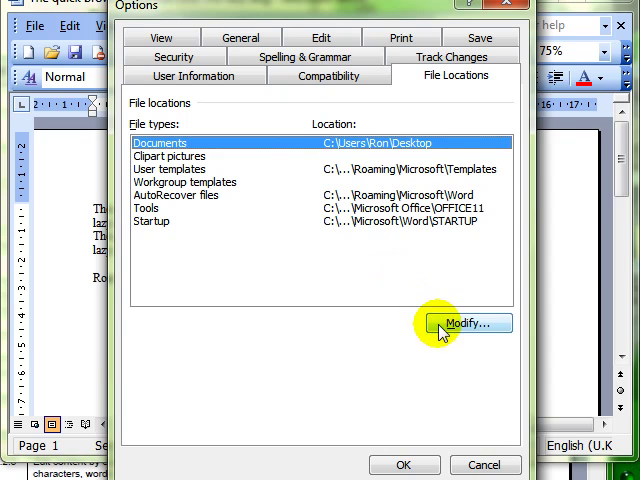
pyautogui.click(464, 324)
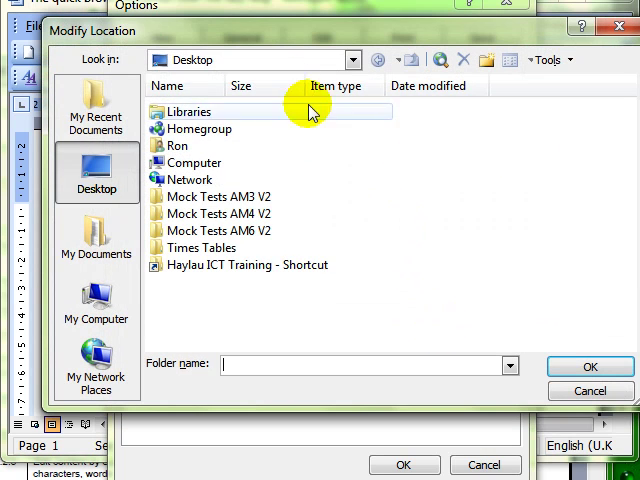
pyautogui.click(96, 236)
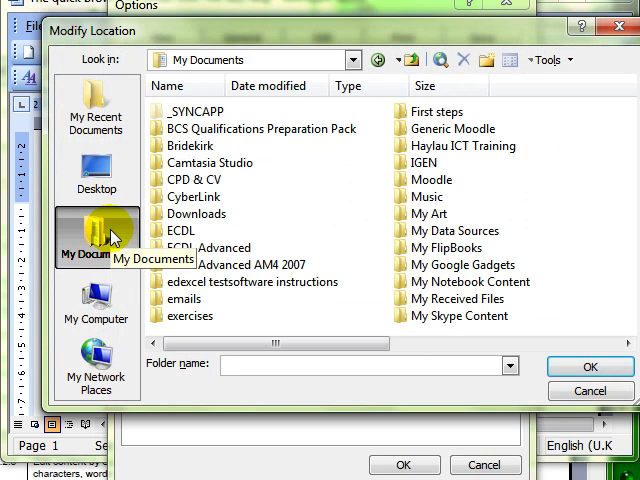
pyautogui.moveTo(430, 212)
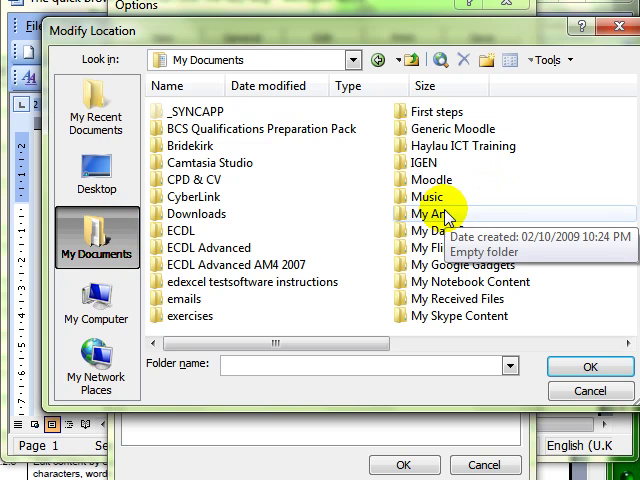
pyautogui.click(590, 390)
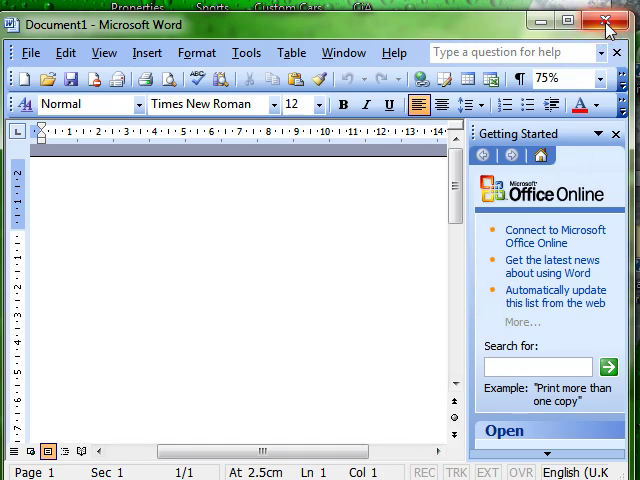
pyautogui.click(606, 24)
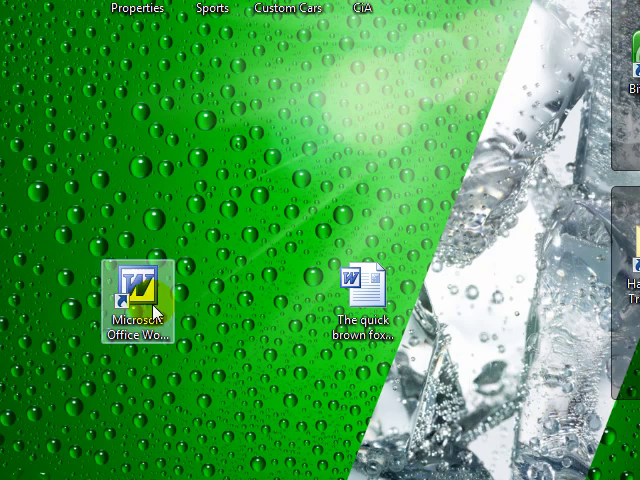
pyautogui.doubleClick(132, 288)
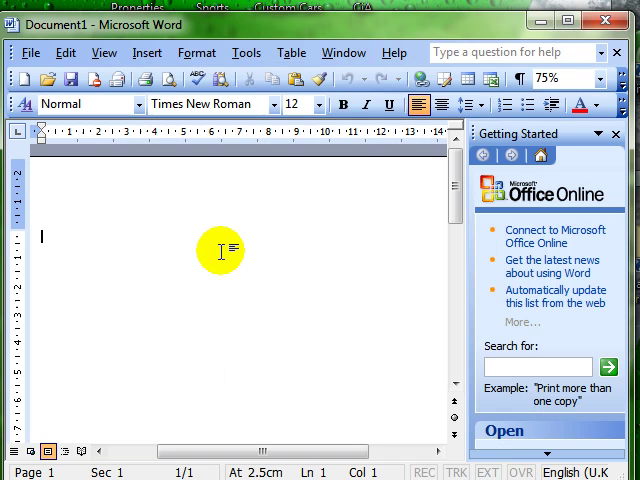
pyautogui.moveTo(62, 160)
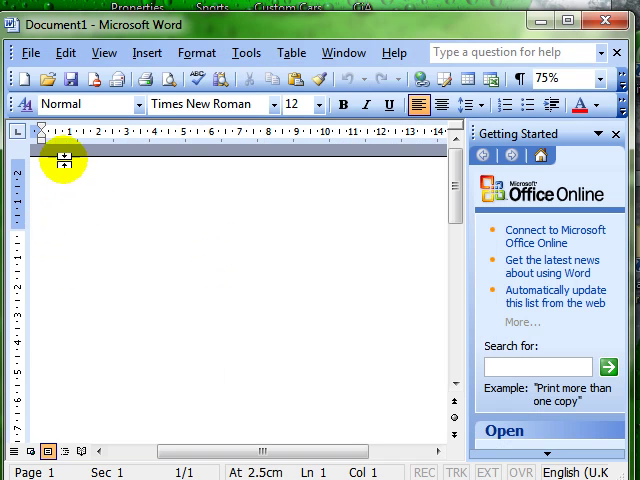
pyautogui.click(30, 52)
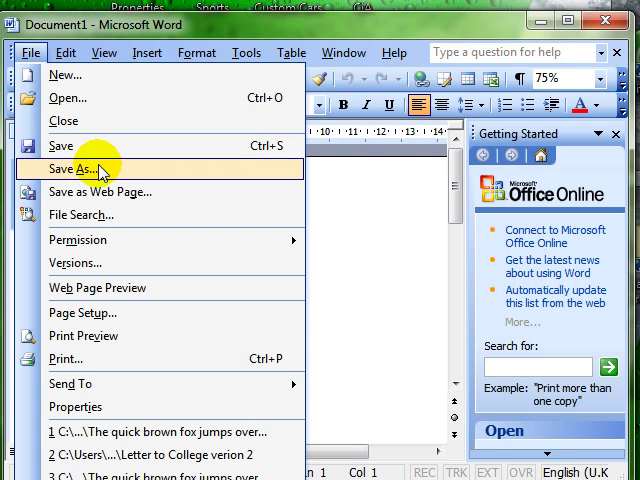
pyautogui.click(78, 168)
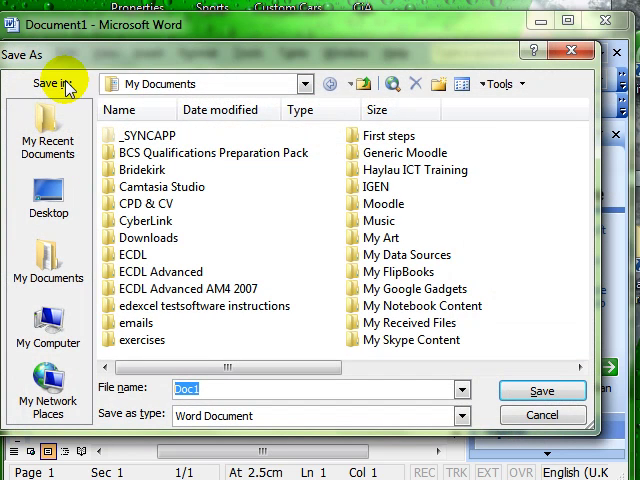
pyautogui.moveTo(156, 84)
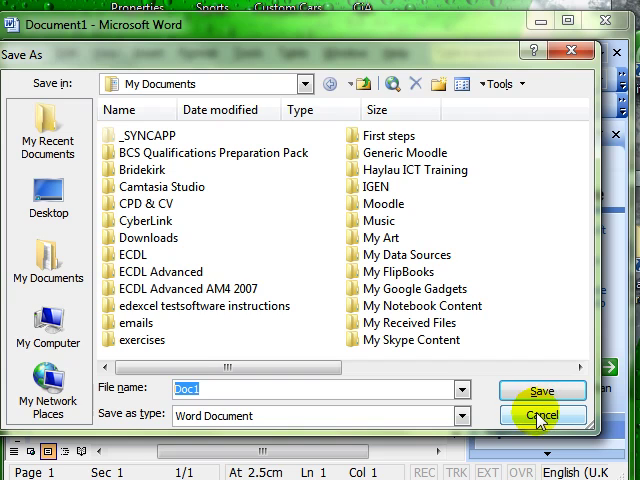
pyautogui.click(542, 416)
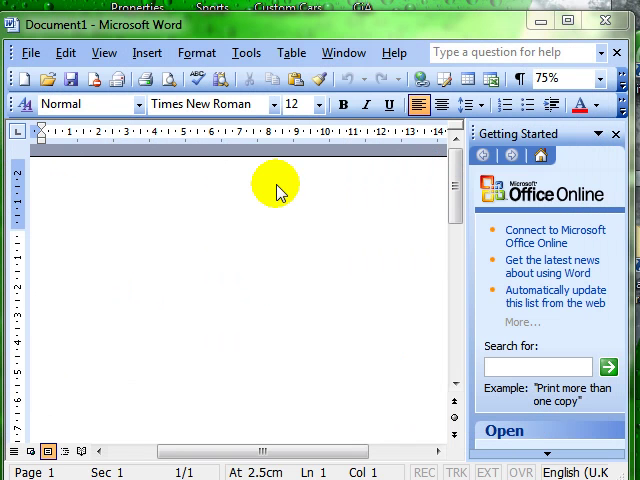
pyautogui.moveTo(284, 210)
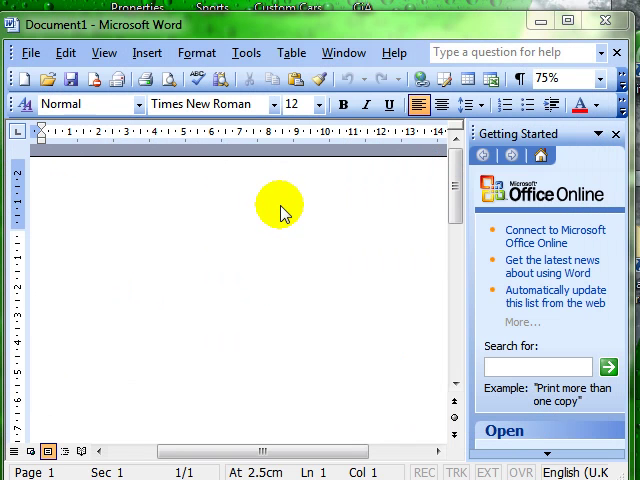
pyautogui.moveTo(284, 100)
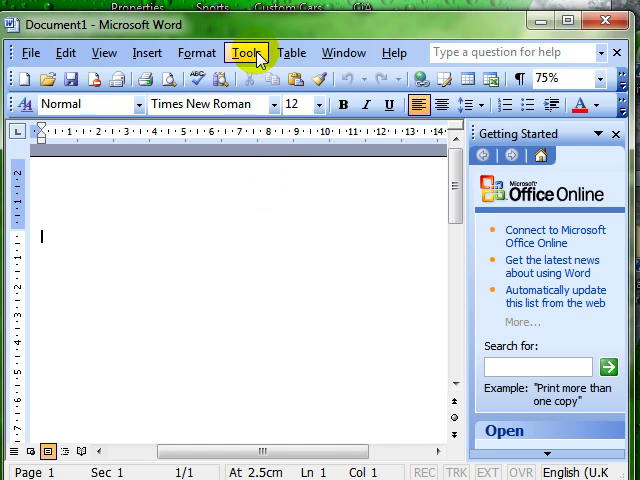
# Step: Reopen Options and show File Locations with Documents pointing to the Documents folder
pyautogui.click(248, 52)
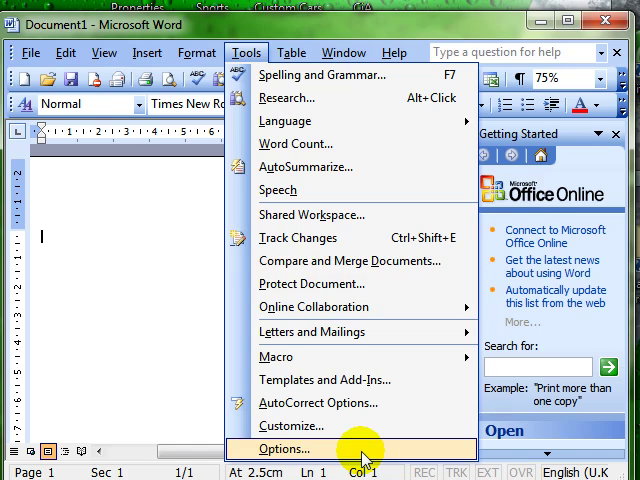
pyautogui.click(284, 448)
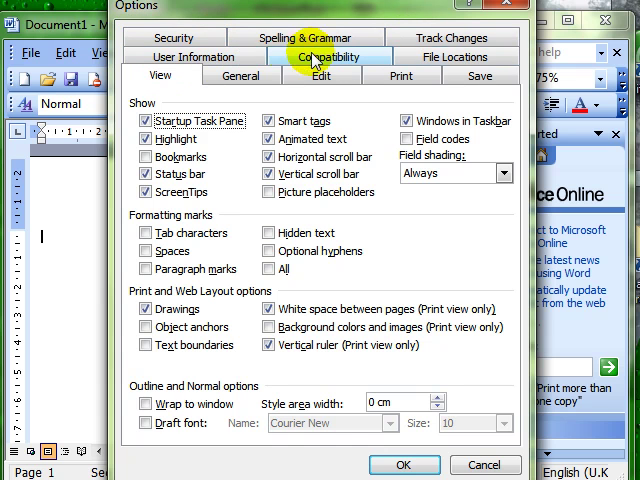
pyautogui.moveTo(344, 36)
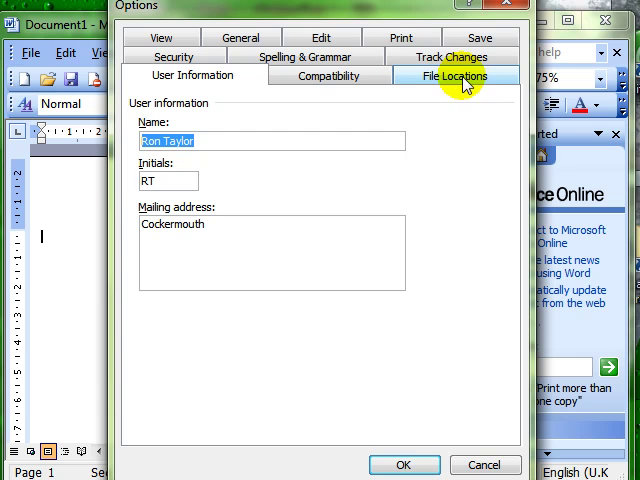
pyautogui.click(454, 76)
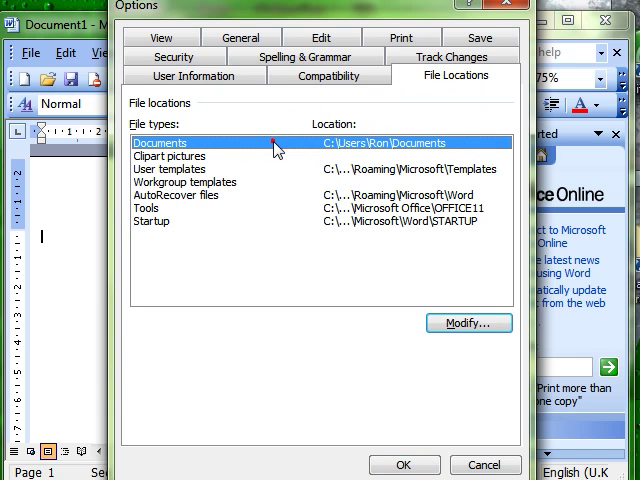
pyautogui.moveTo(456, 148)
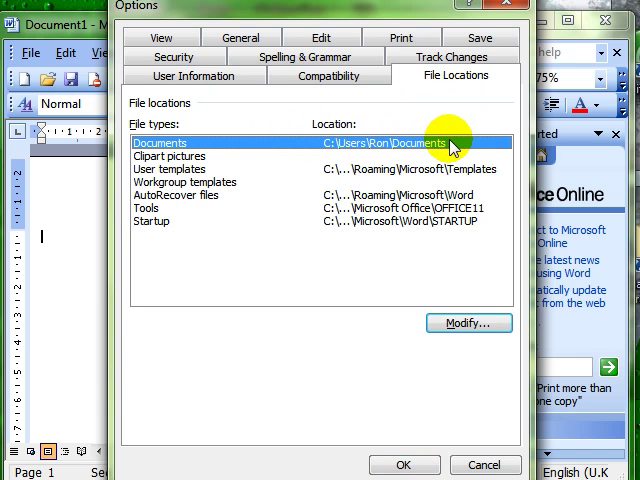